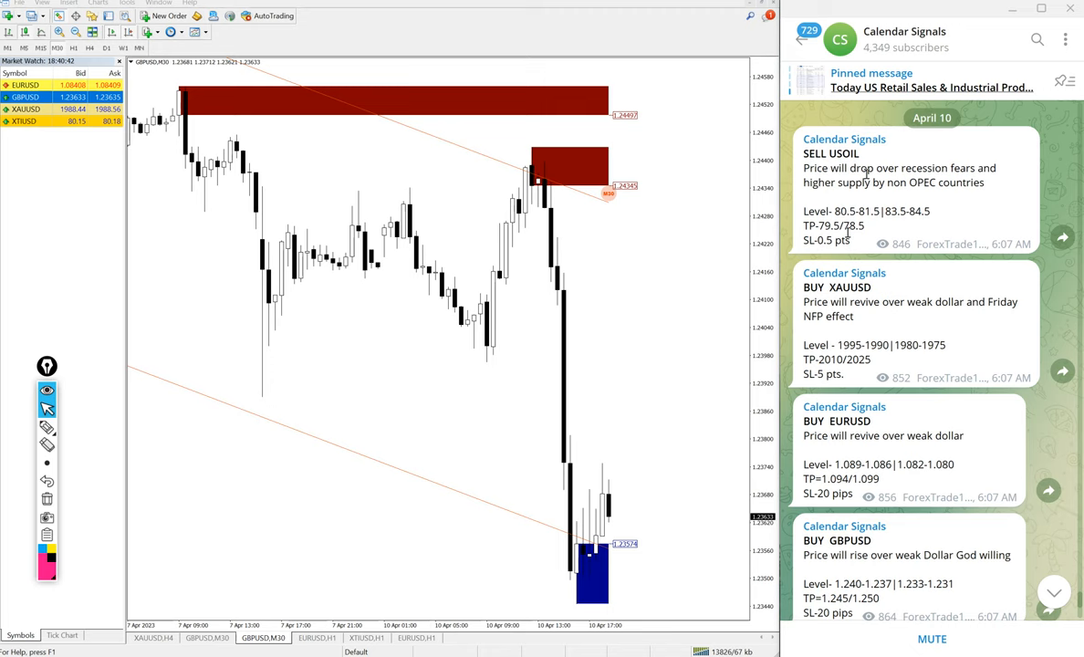
- Scroll the Calendar Signals channel down to the GBPUSD 40-pip and XAUUSD 10-point result posts
{"action": "left_click", "coordinate": [914, 40]}
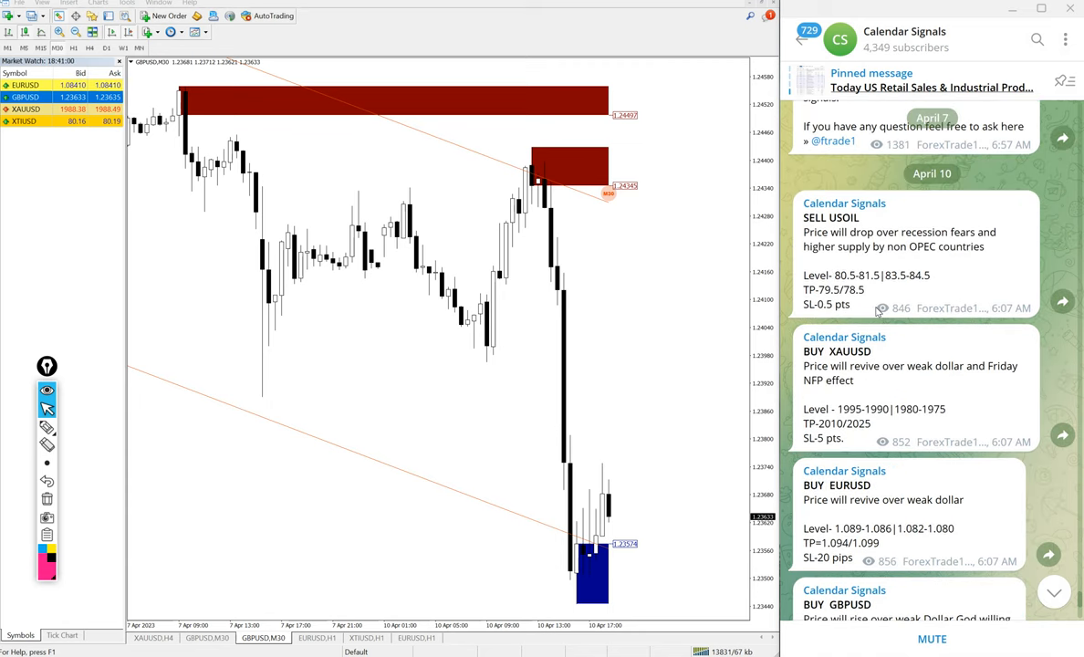
{"action": "scroll", "scroll_direction": "down", "scroll_amount": 3}
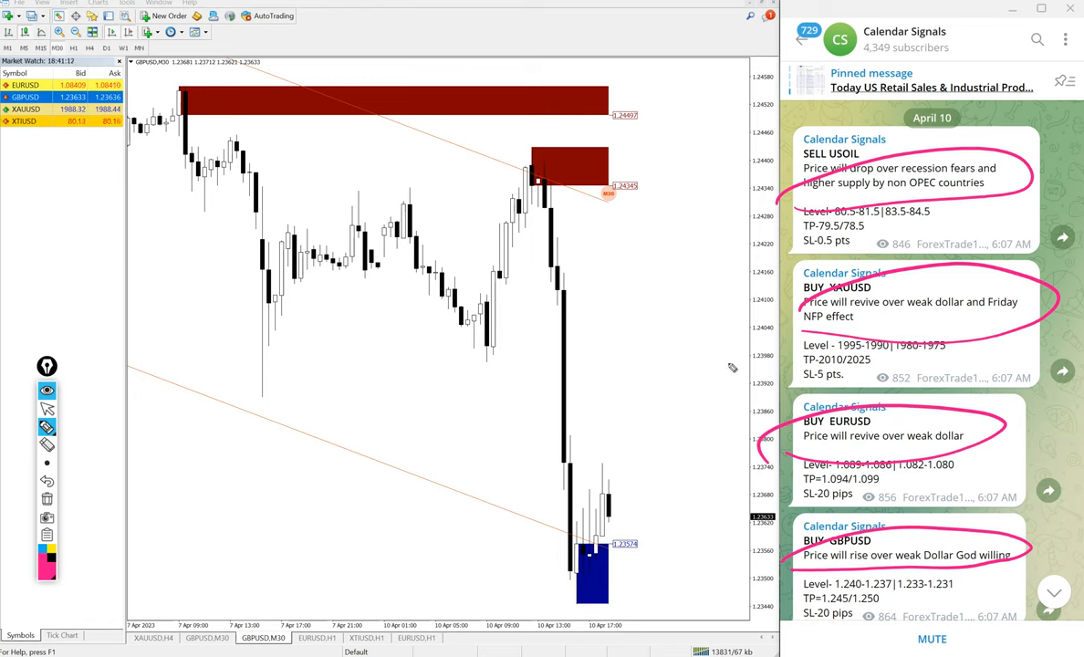
{"action": "mouse_move", "coordinate": [943, 356]}
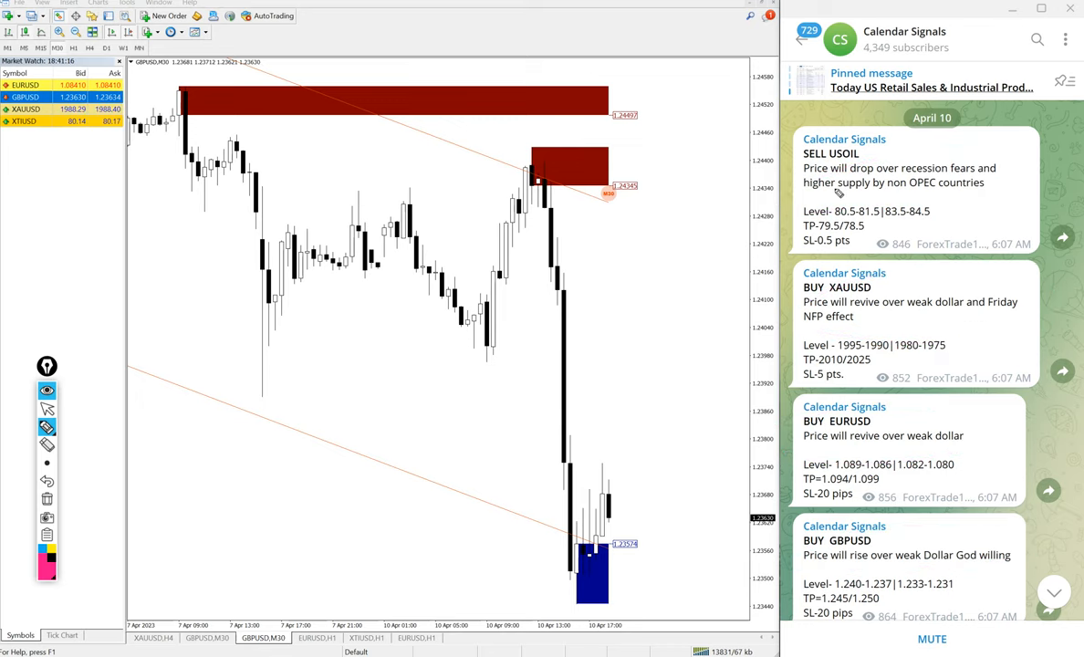
{"action": "mouse_move", "coordinate": [898, 193]}
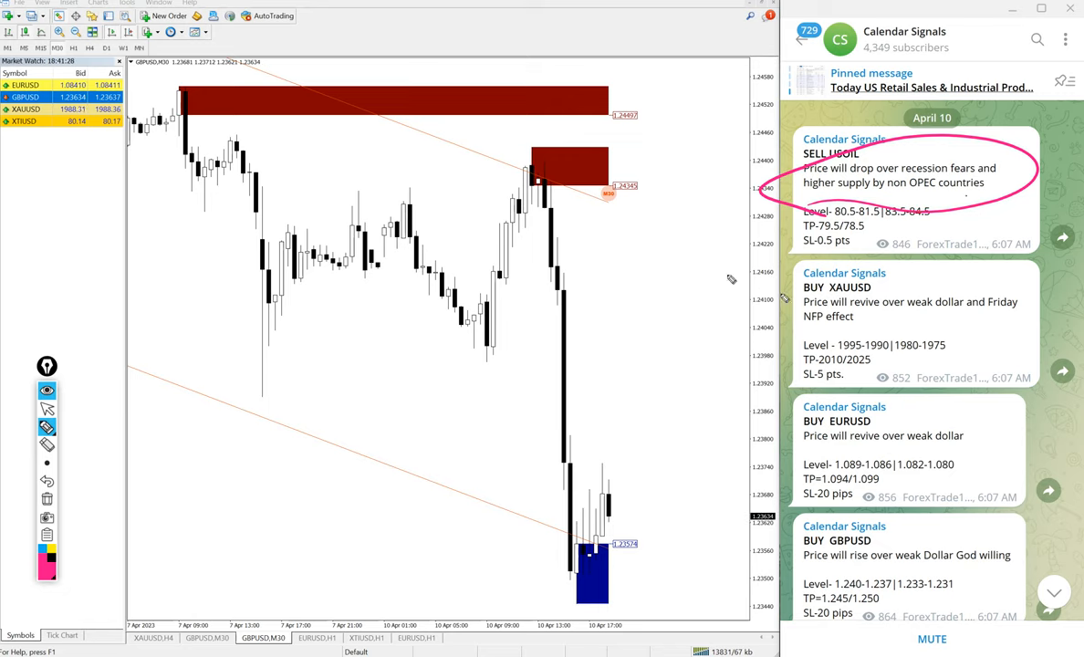
{"action": "left_click_drag", "start_coordinate": [720, 246], "coordinate": [739, 355]}
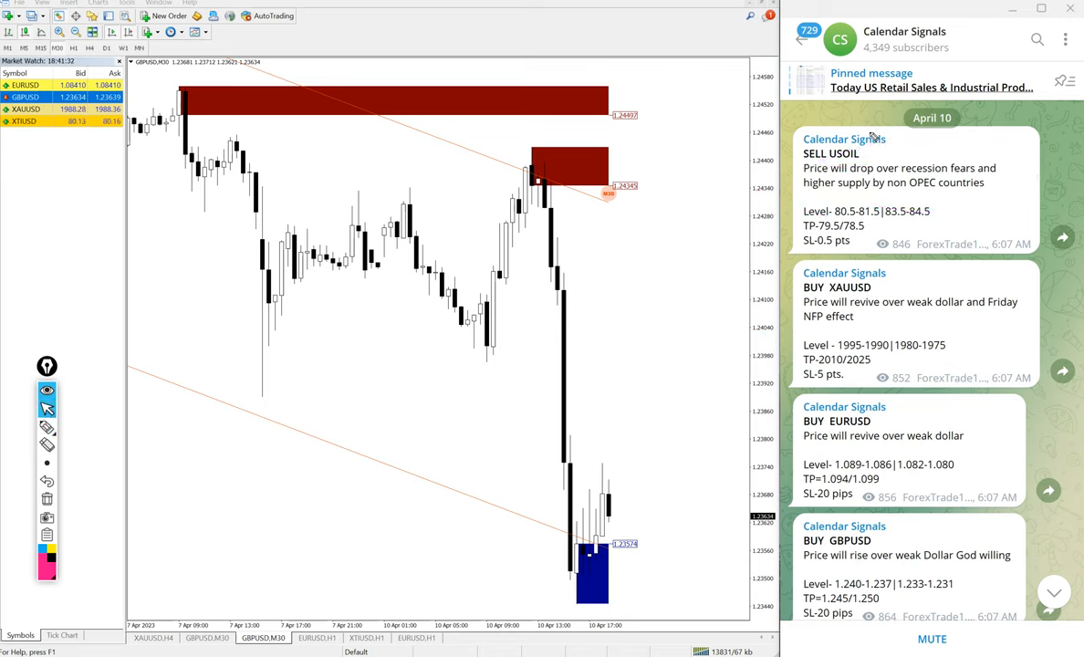
{"action": "scroll", "scroll_direction": "down", "scroll_amount": 3}
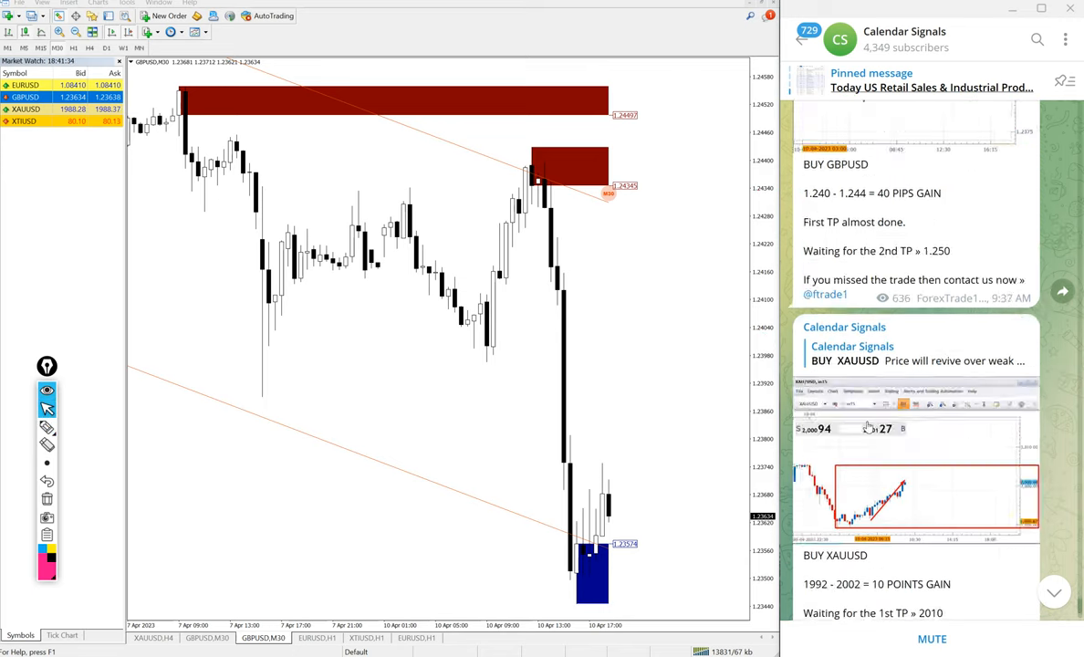
{"action": "scroll", "scroll_direction": "down", "scroll_amount": 3}
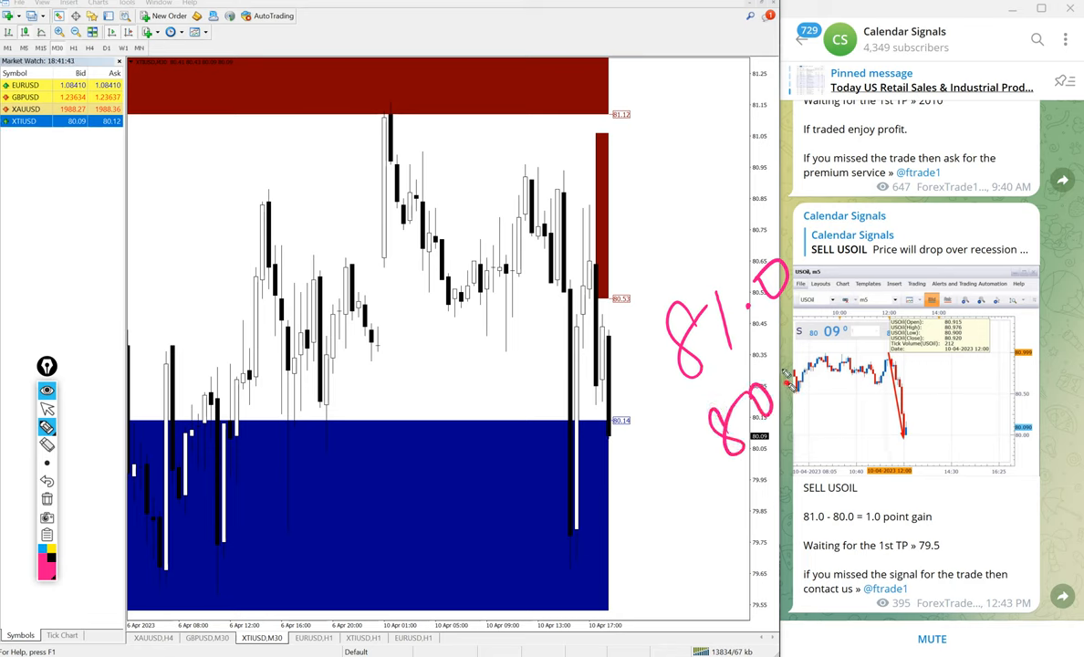
{"action": "left_click_drag", "start_coordinate": [903, 311], "coordinate": [684, 525]}
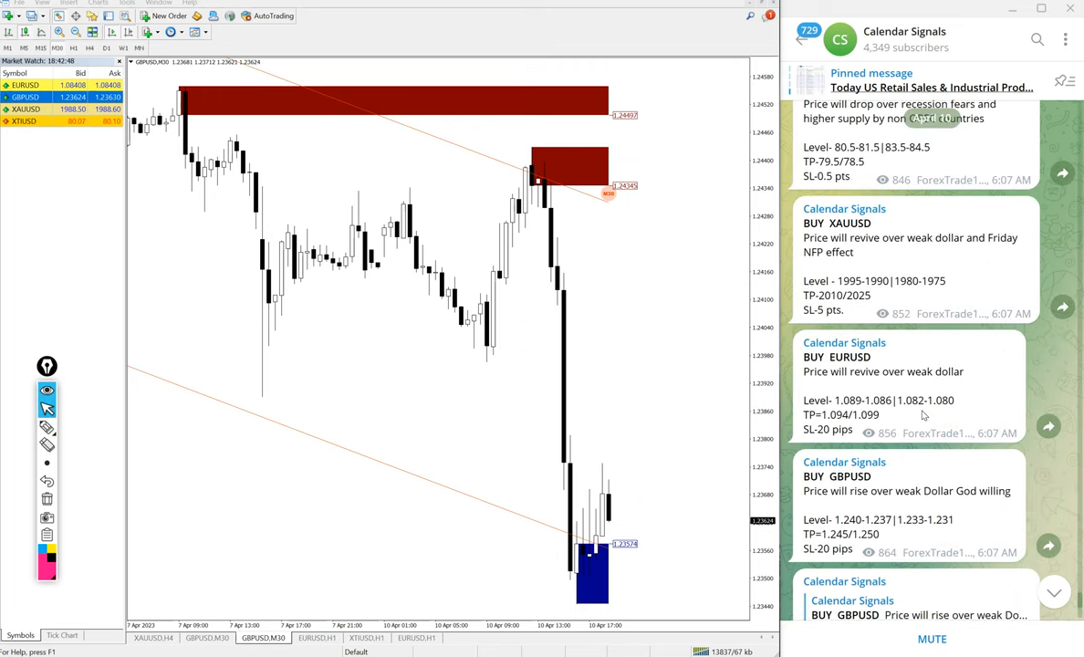
- Scroll further down the result posts to the SELL USOIL 1.0-point gain report
{"action": "scroll", "scroll_direction": "down", "scroll_amount": 3}
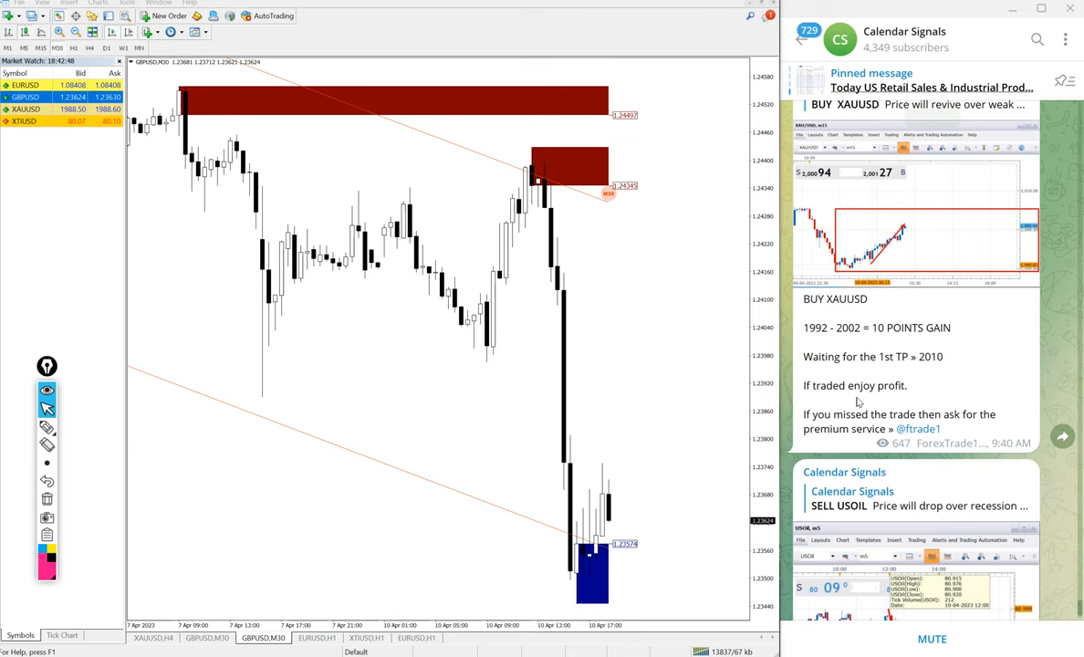
{"action": "scroll", "scroll_direction": "down", "scroll_amount": 3}
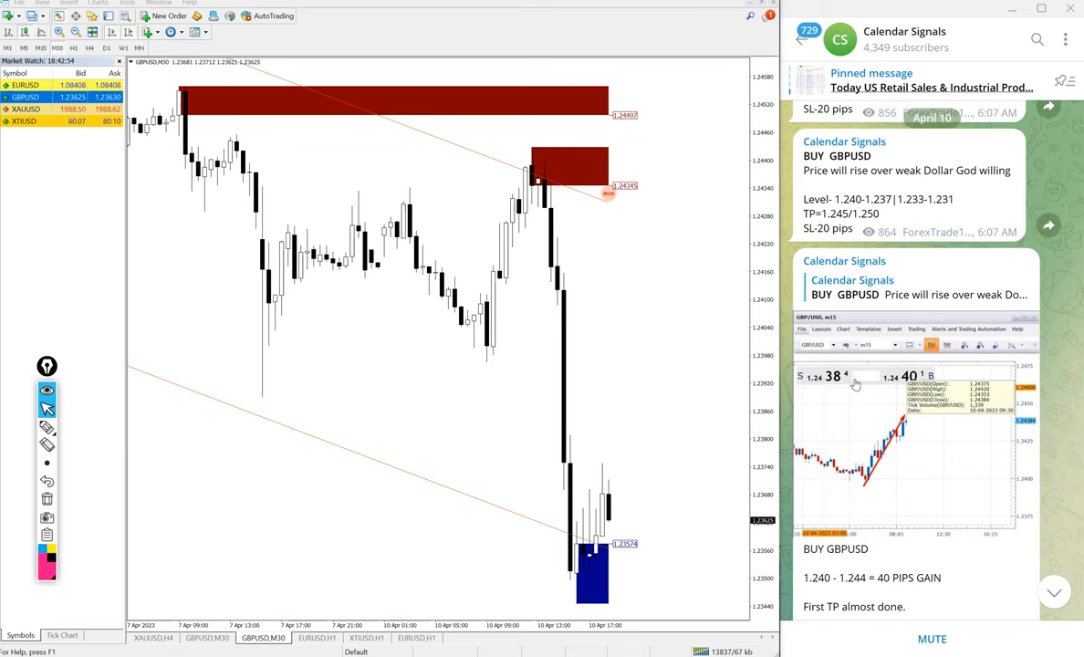
{"action": "scroll", "scroll_direction": "down", "scroll_amount": 3}
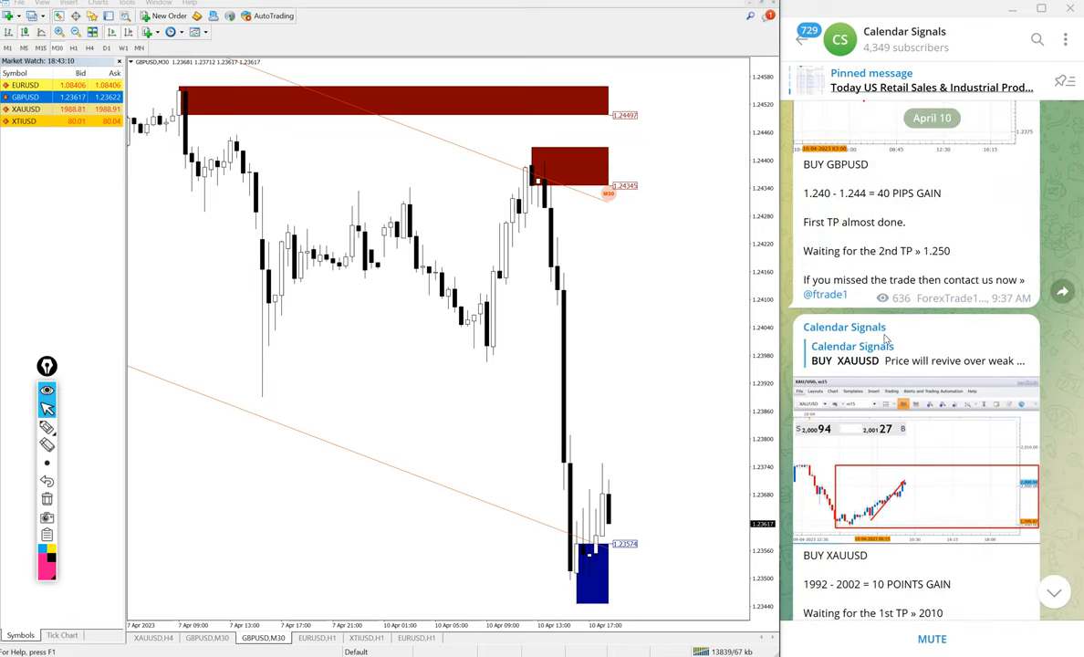
{"action": "scroll", "scroll_direction": "down", "scroll_amount": 3}
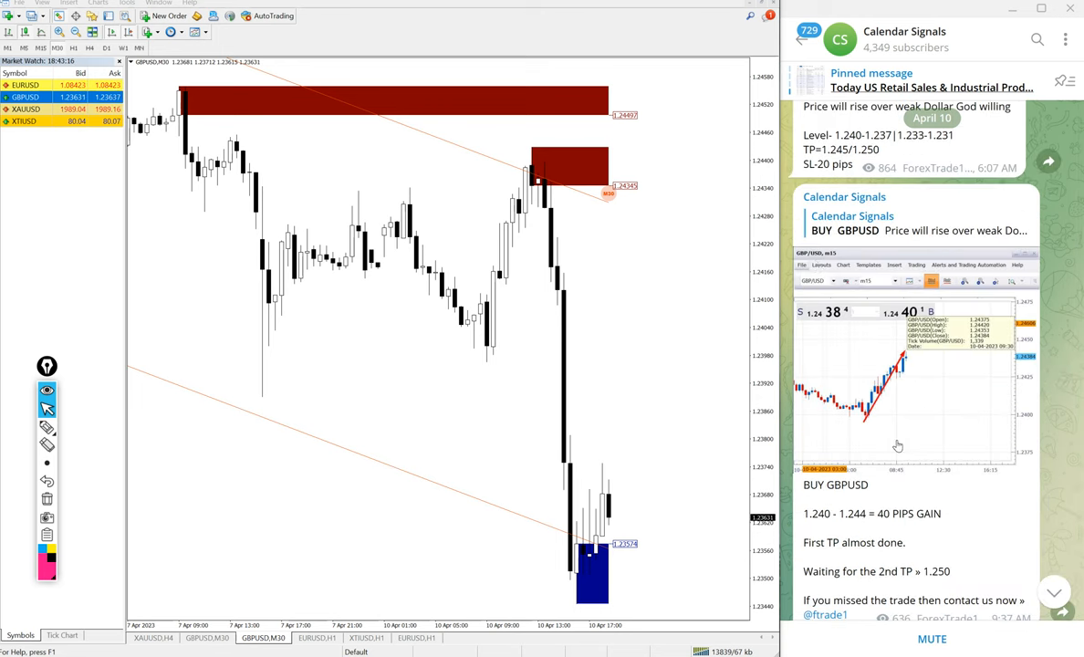
{"action": "scroll", "scroll_direction": "down", "scroll_amount": 3}
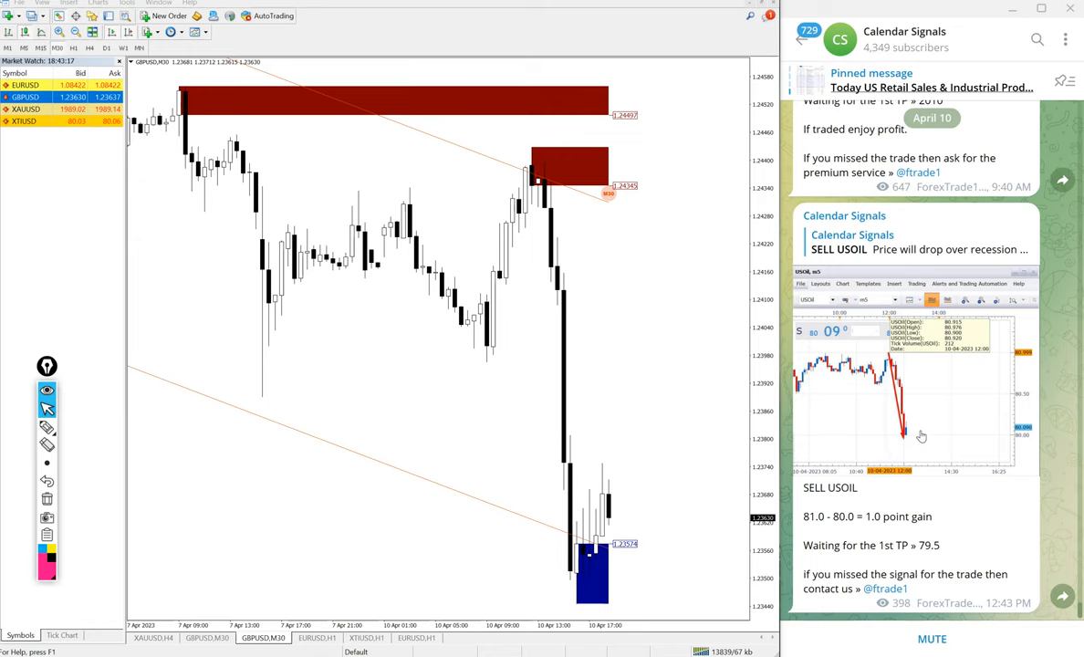